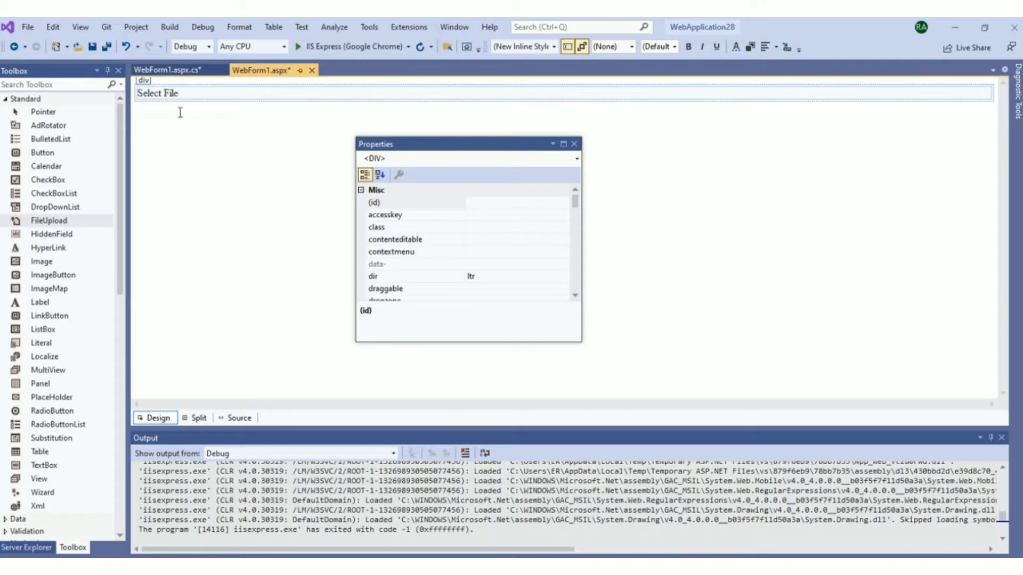
# - Place a FileUpload control after the 'Select File' label and move to a new line
pyautogui.click(157, 94)
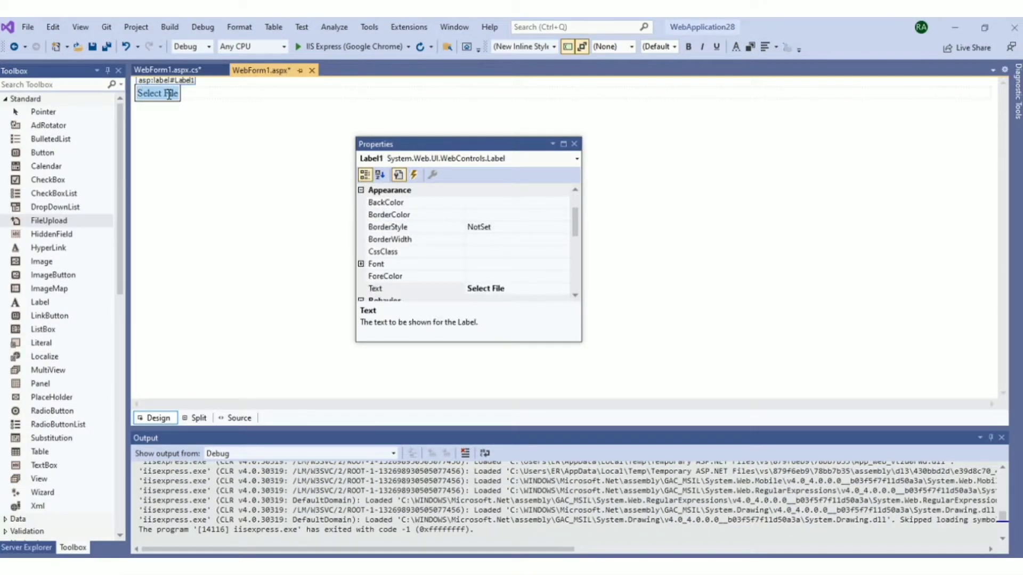
pyautogui.moveTo(415, 299)
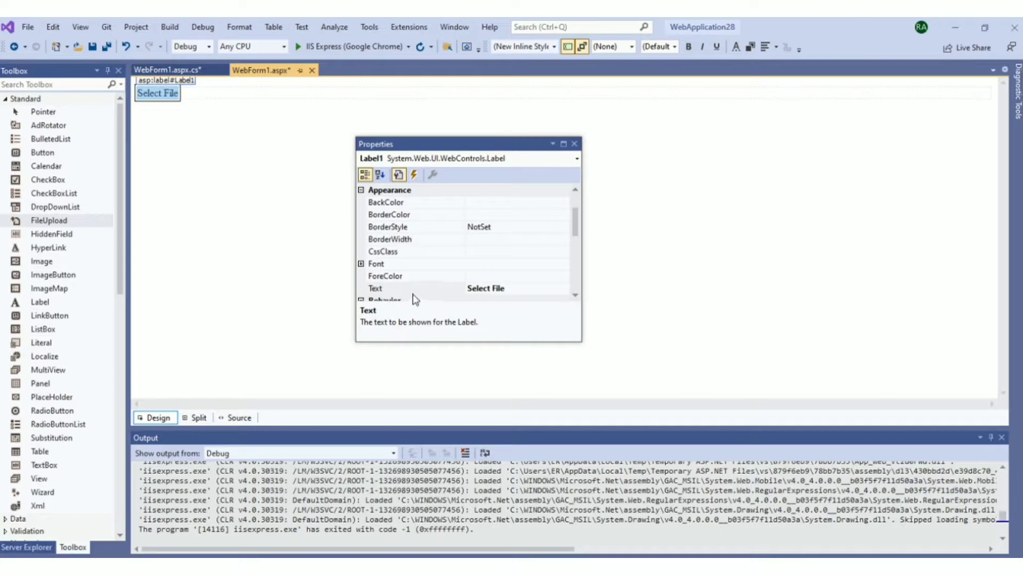
pyautogui.click(405, 289)
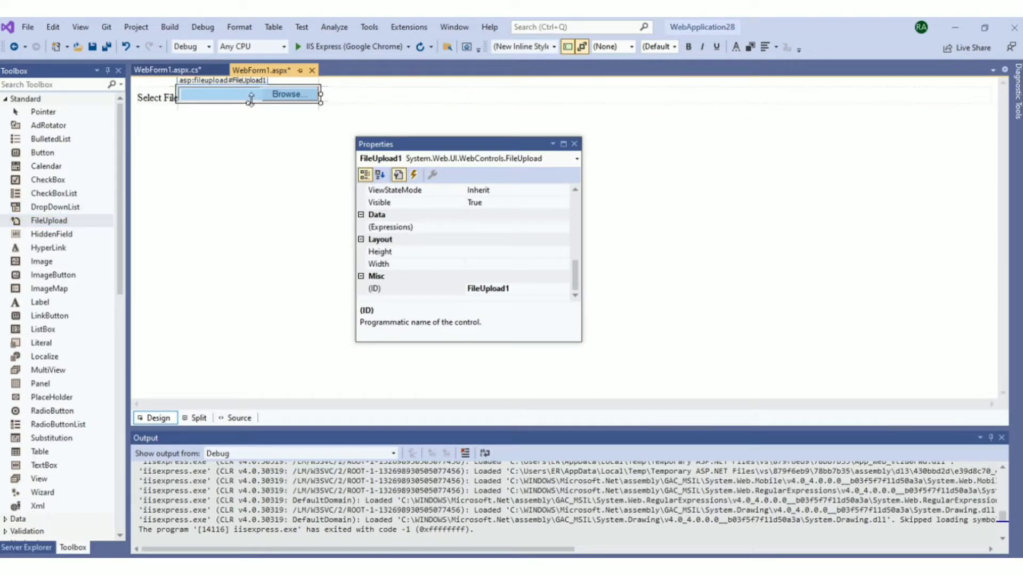
pyautogui.moveTo(207, 96)
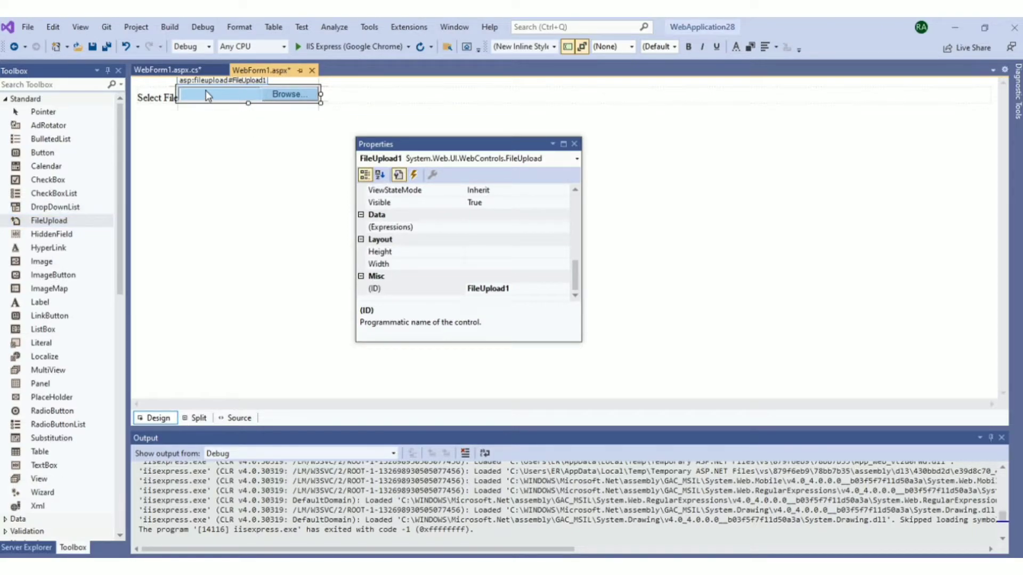
pyautogui.moveTo(289, 100)
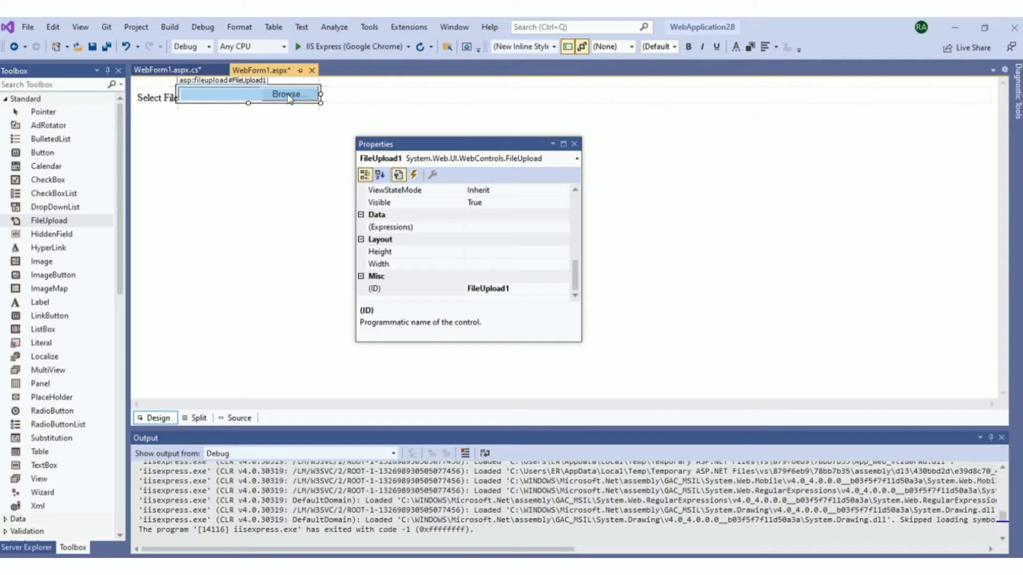
pyautogui.click(350, 97)
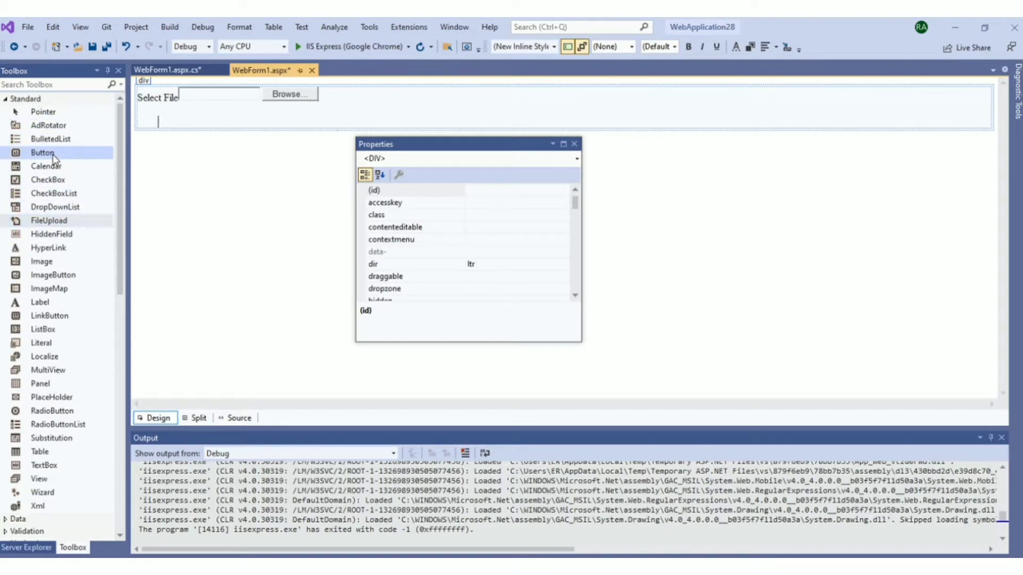
# - Add a Button below the FileUpload and set its Text property to 'Upload'
pyautogui.rightClick(172, 124)
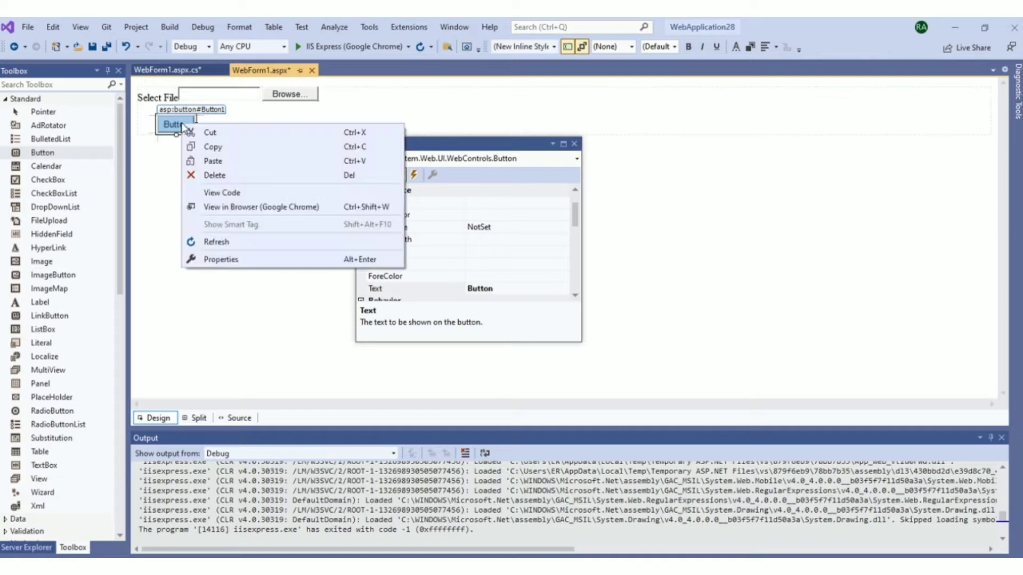
pyautogui.click(220, 258)
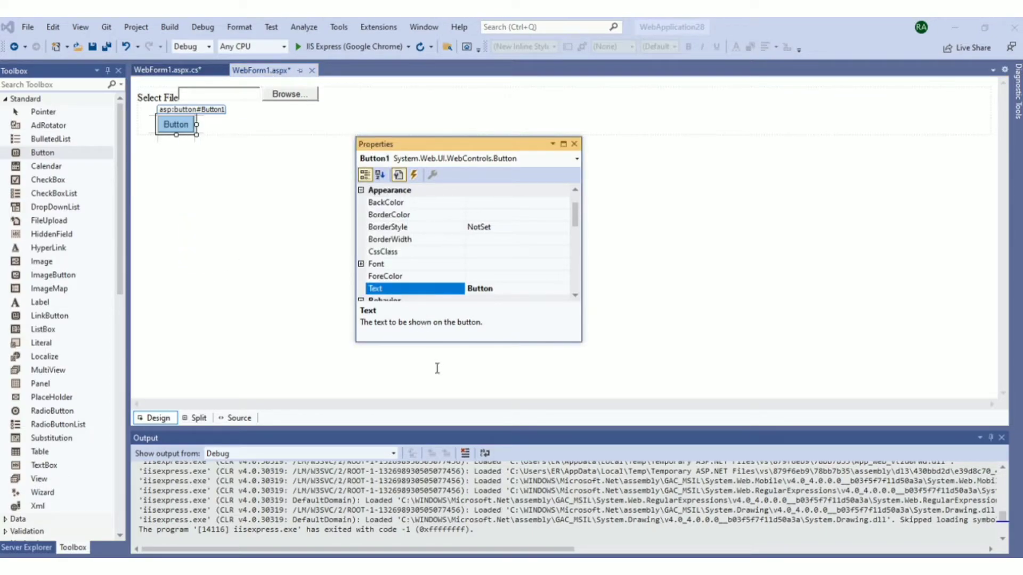
pyautogui.write('Uplaod')
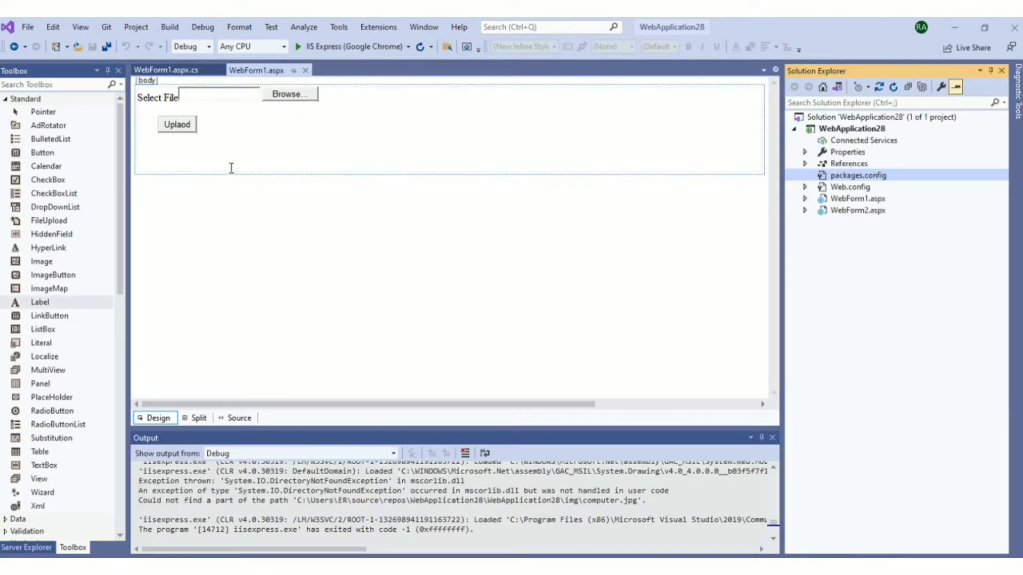
# - Add a new folder named 'file' to the WebApplication28 project via Solution Explorer
pyautogui.click(390, 150)
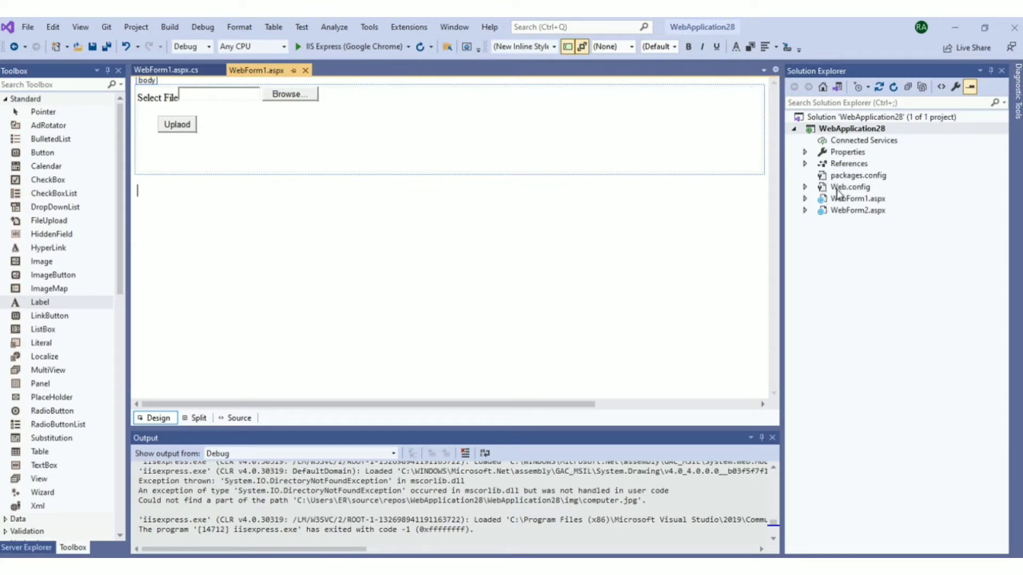
pyautogui.moveTo(842, 152)
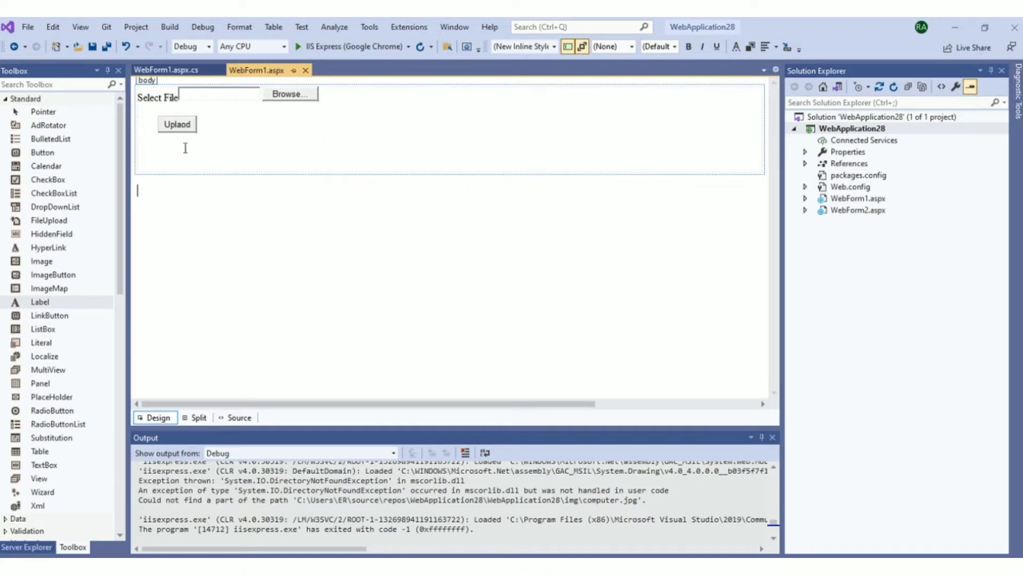
pyautogui.moveTo(229, 139)
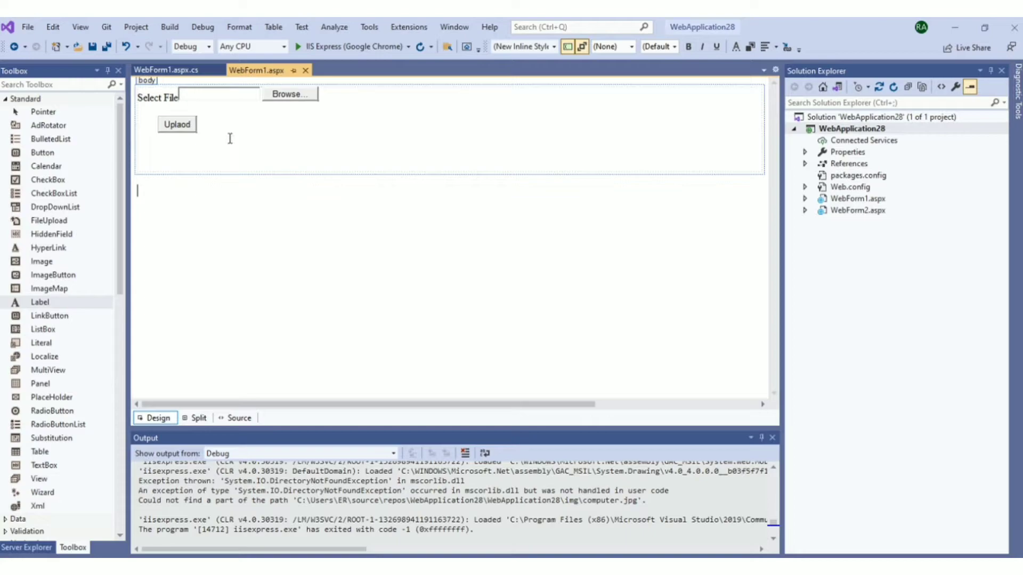
pyautogui.moveTo(752, 178)
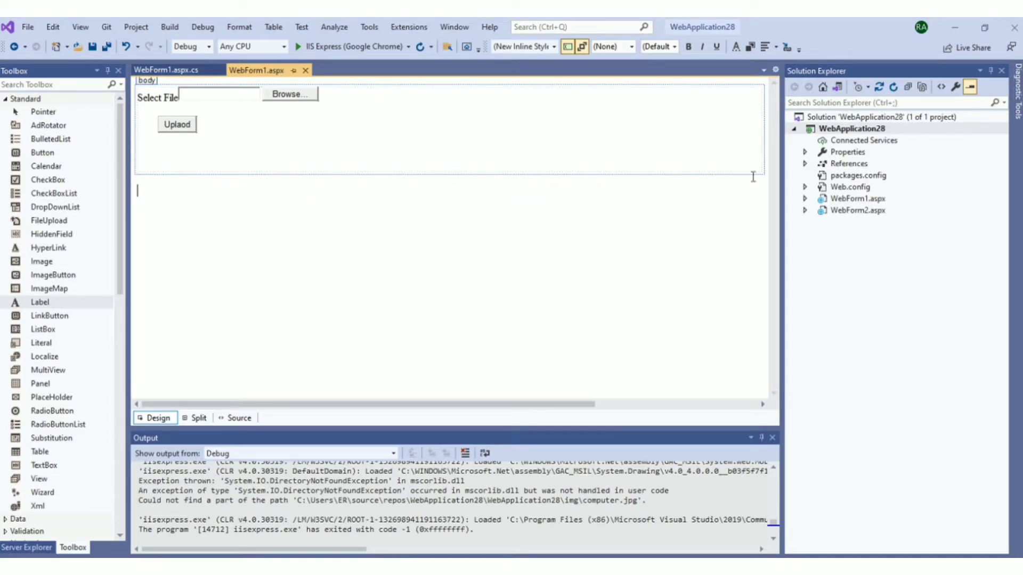
pyautogui.rightClick(851, 129)
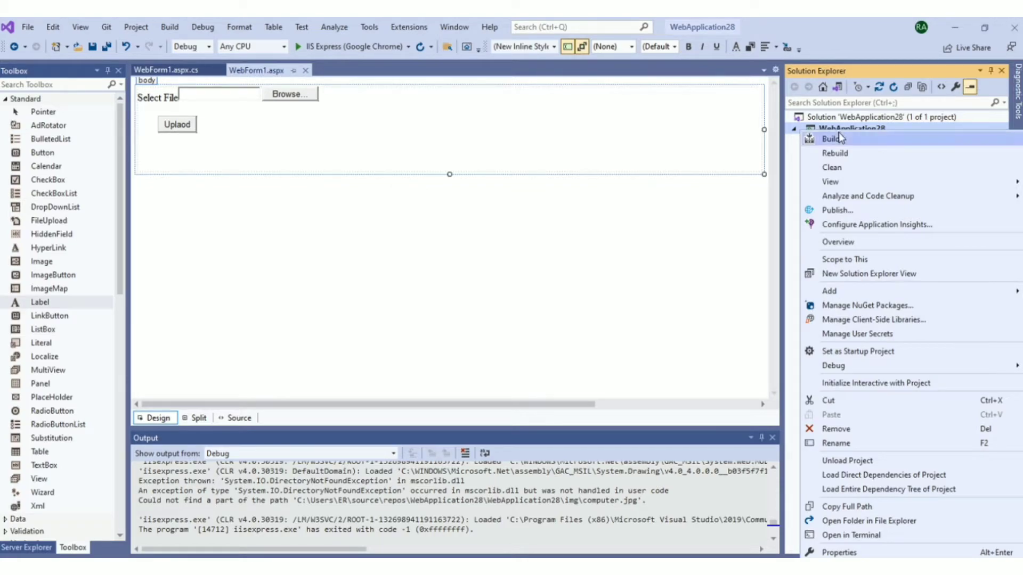
pyautogui.click(829, 290)
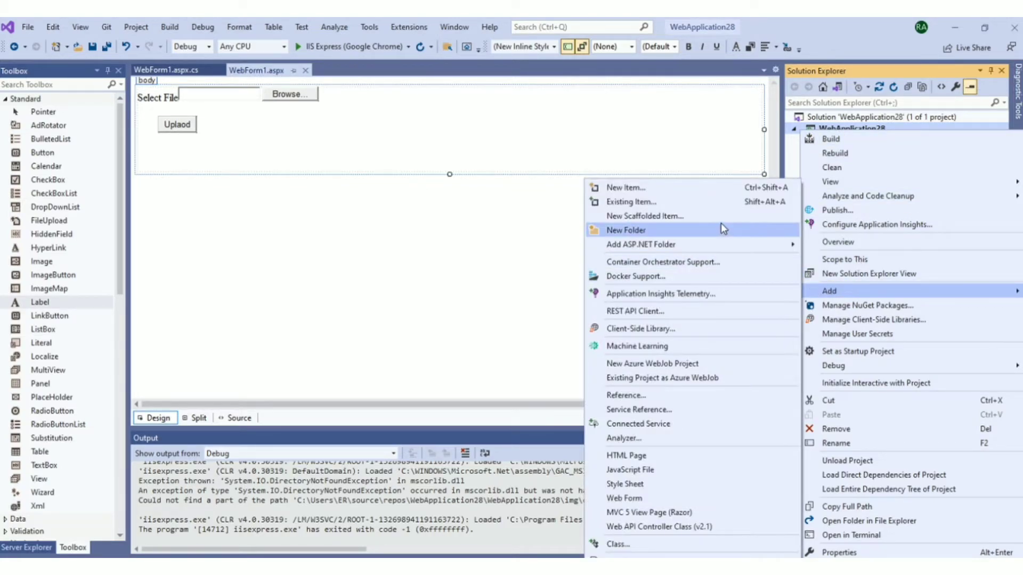
pyautogui.click(626, 230)
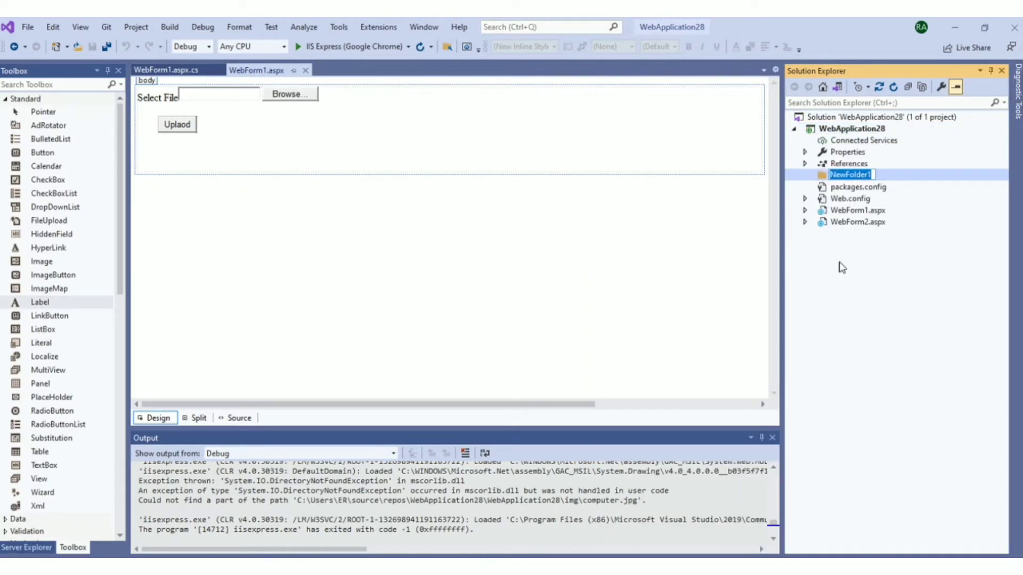
pyautogui.write('f')
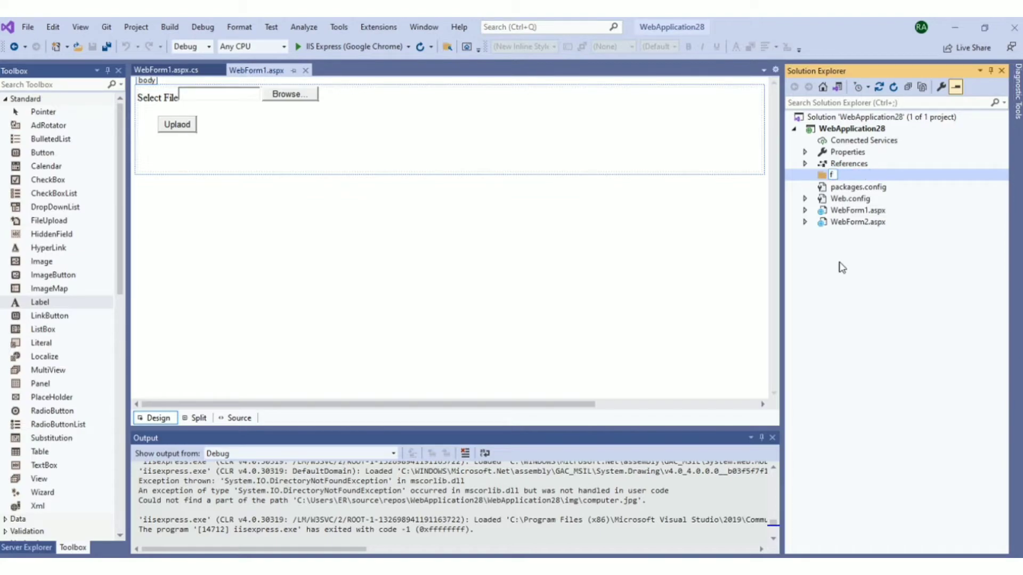
pyautogui.write('ile')
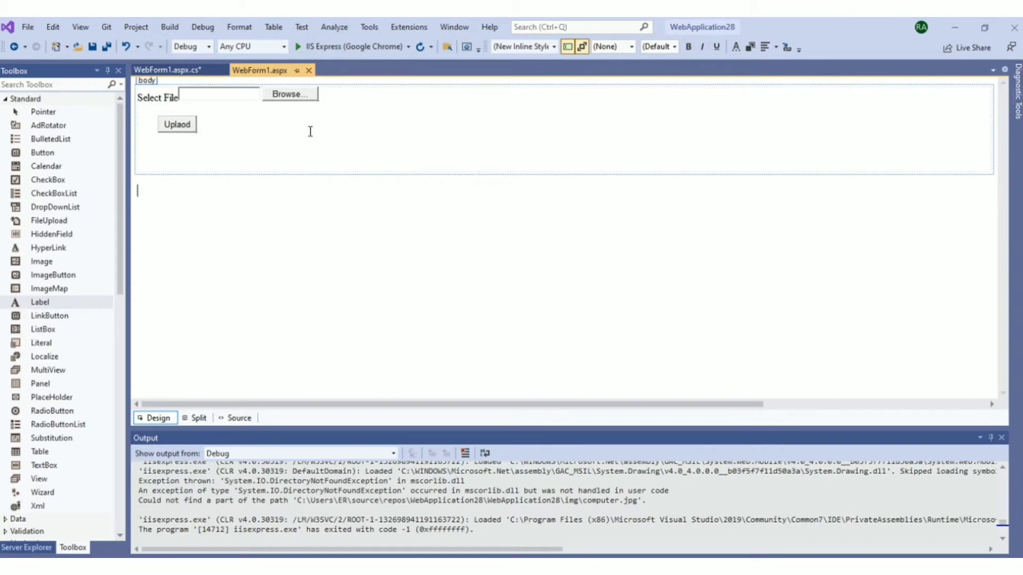
# - Make Button1_Click save the file to Server.MapPath("~/file/") with status messages, then run the form
pyautogui.click(176, 123)
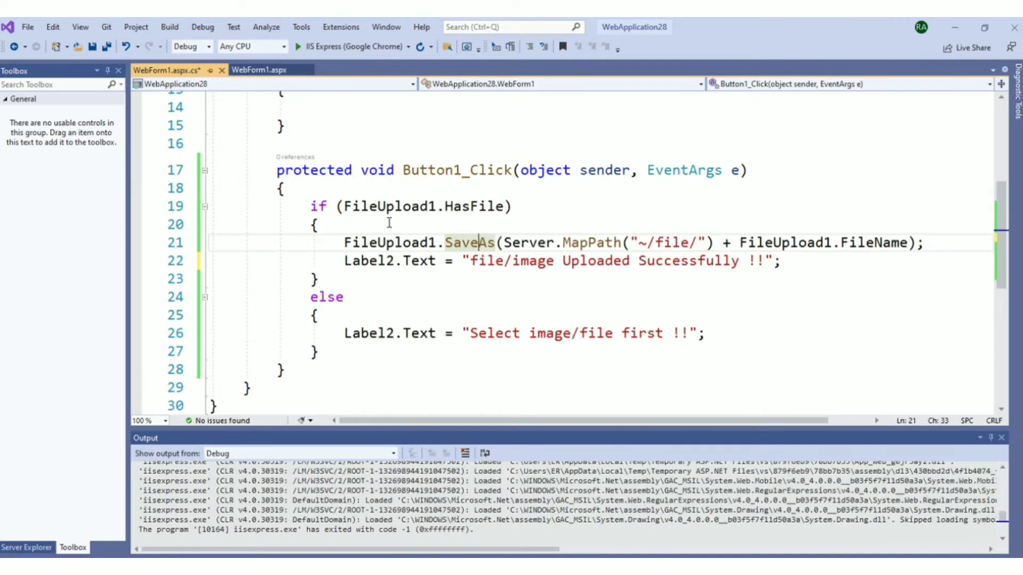
pyautogui.moveTo(475, 205)
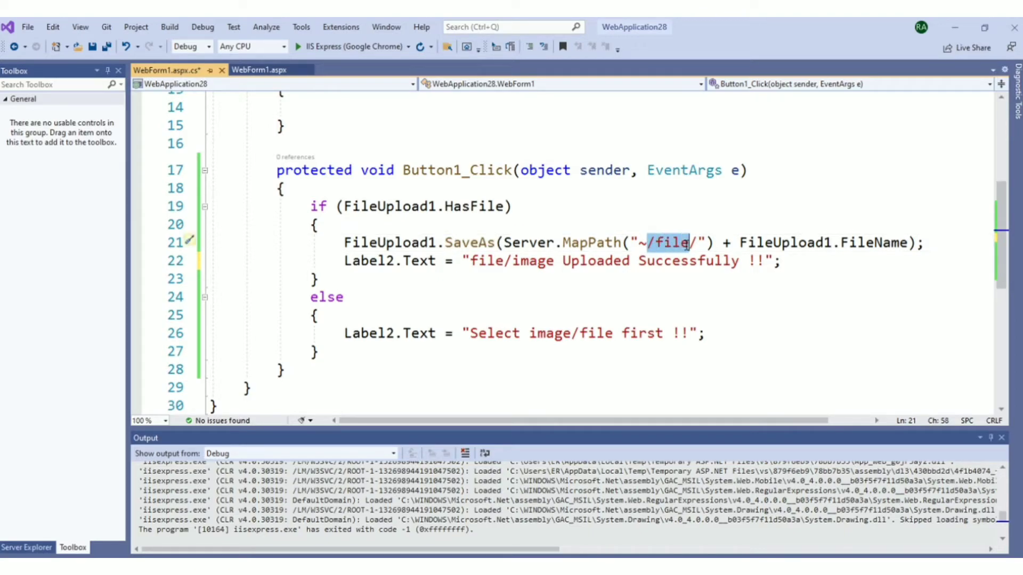
pyautogui.click(668, 243)
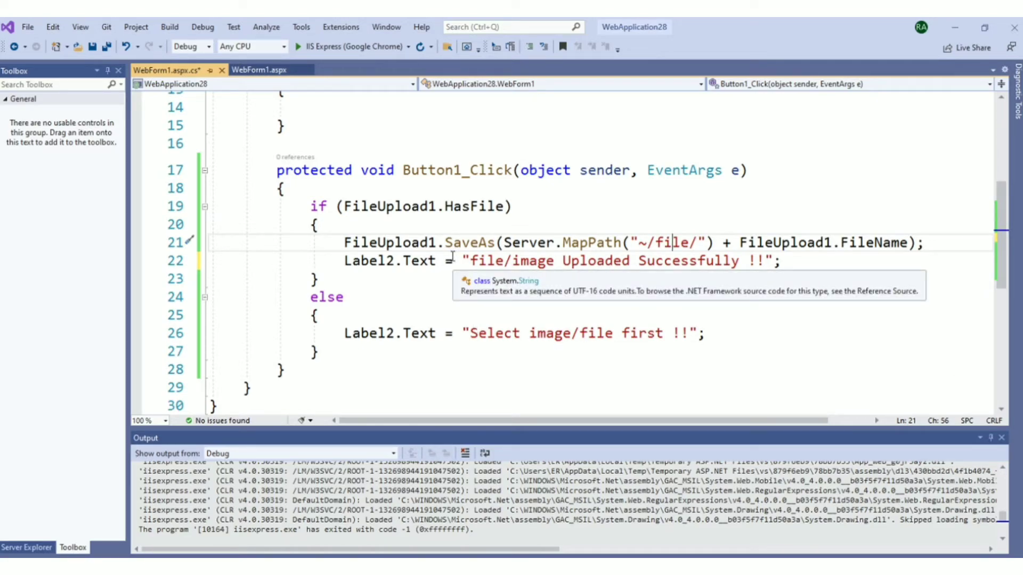
pyautogui.moveTo(502, 333)
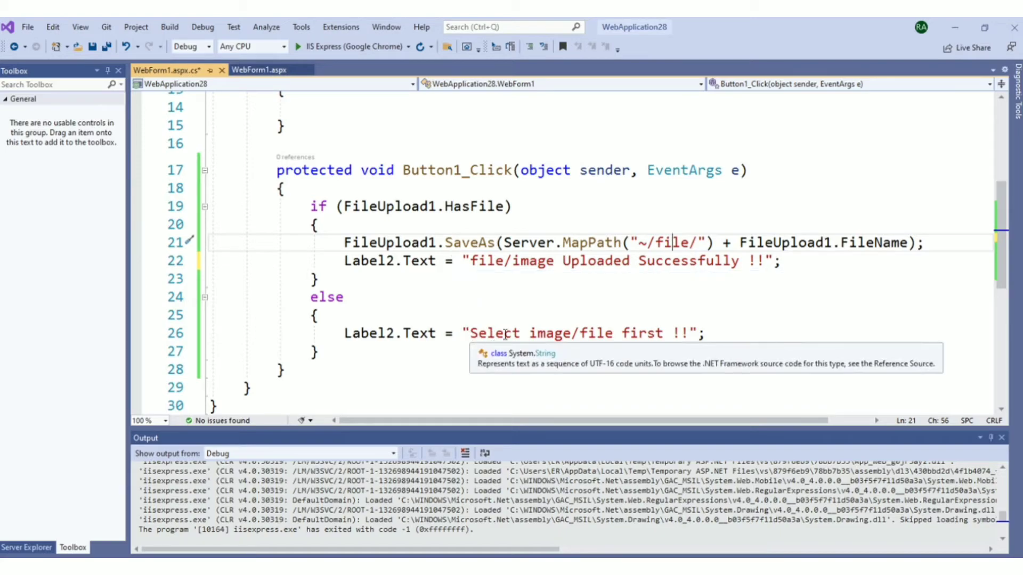
pyautogui.moveTo(575, 341)
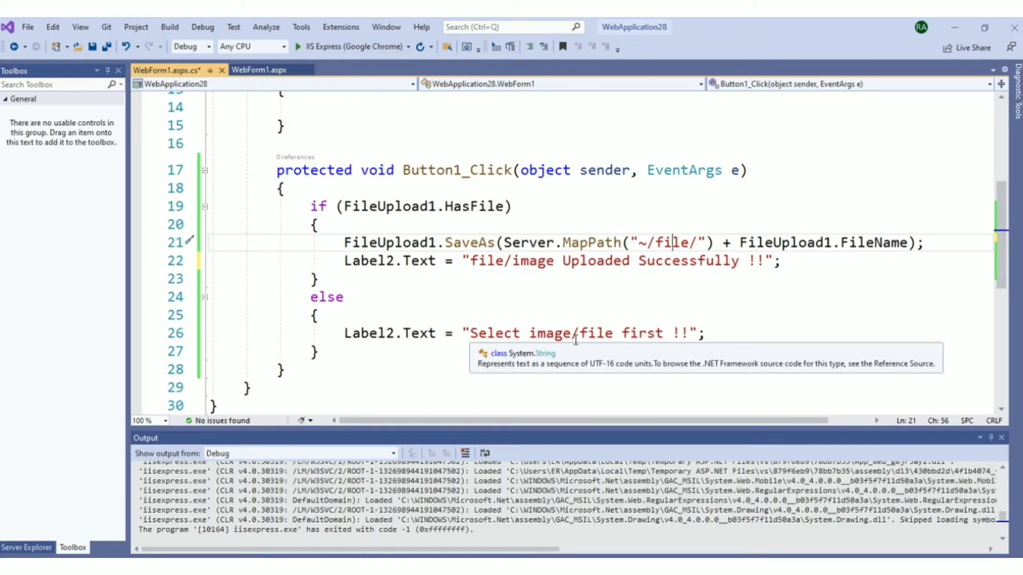
pyautogui.click(412, 46)
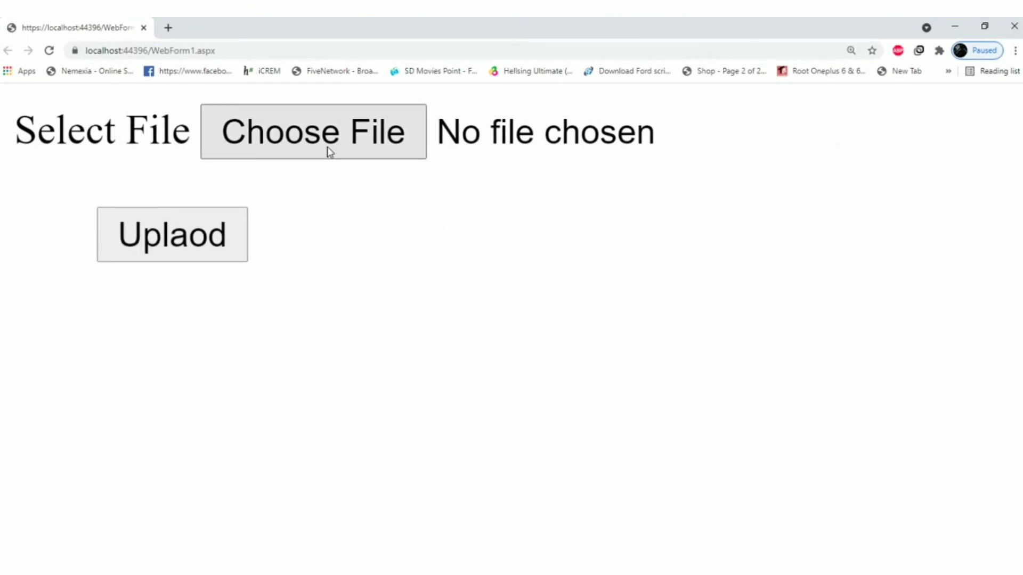
# - Choose computer.jpg and upload it, getting the 'Uploaded Successfully' message
pyautogui.click(313, 131)
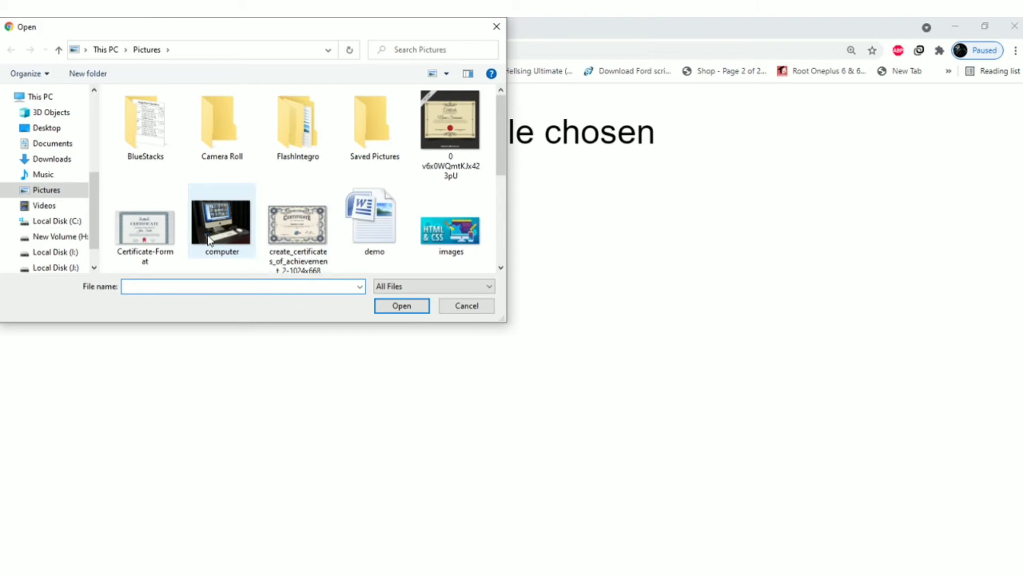
pyautogui.click(401, 305)
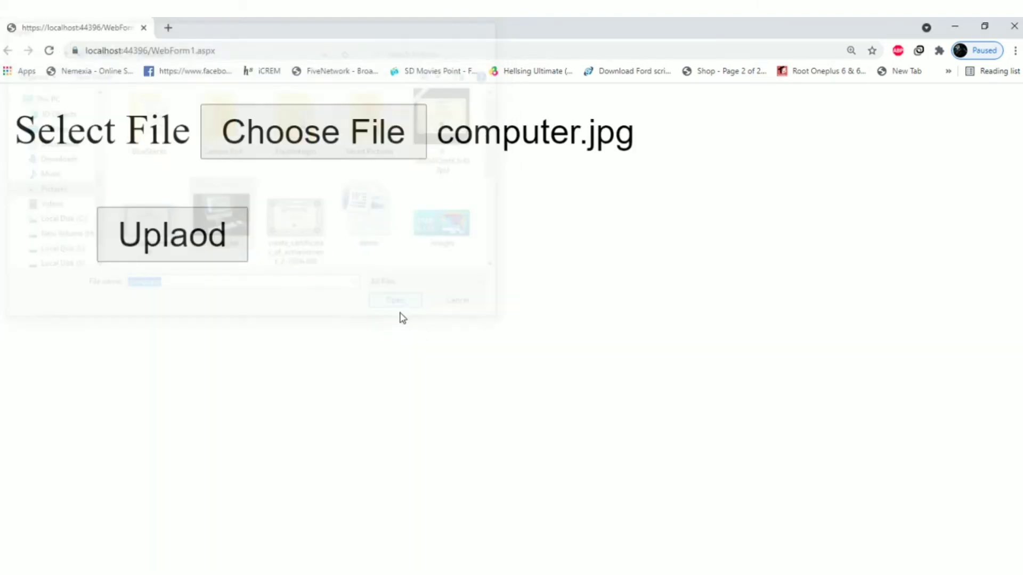
pyautogui.click(172, 234)
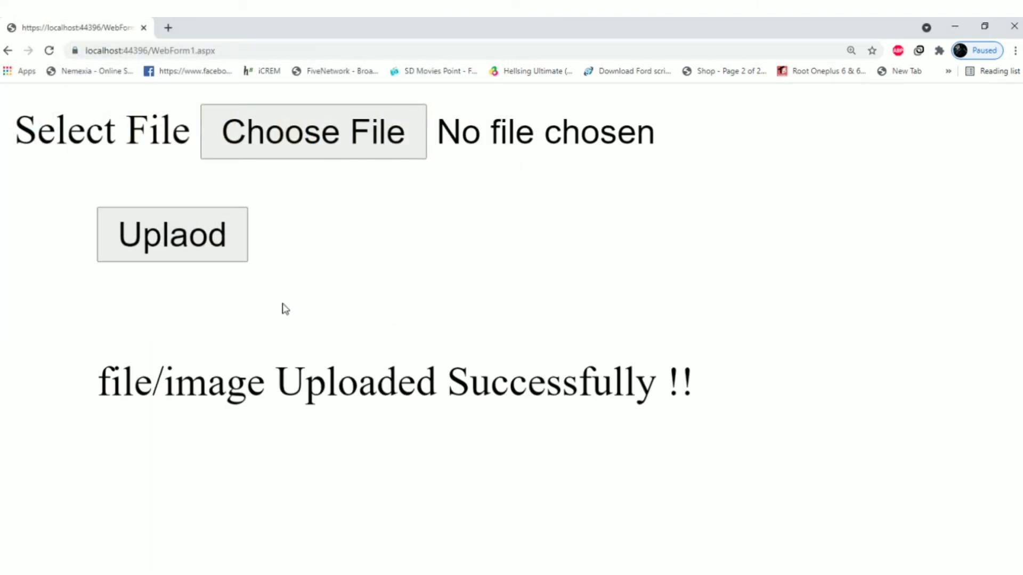
pyautogui.moveTo(307, 150)
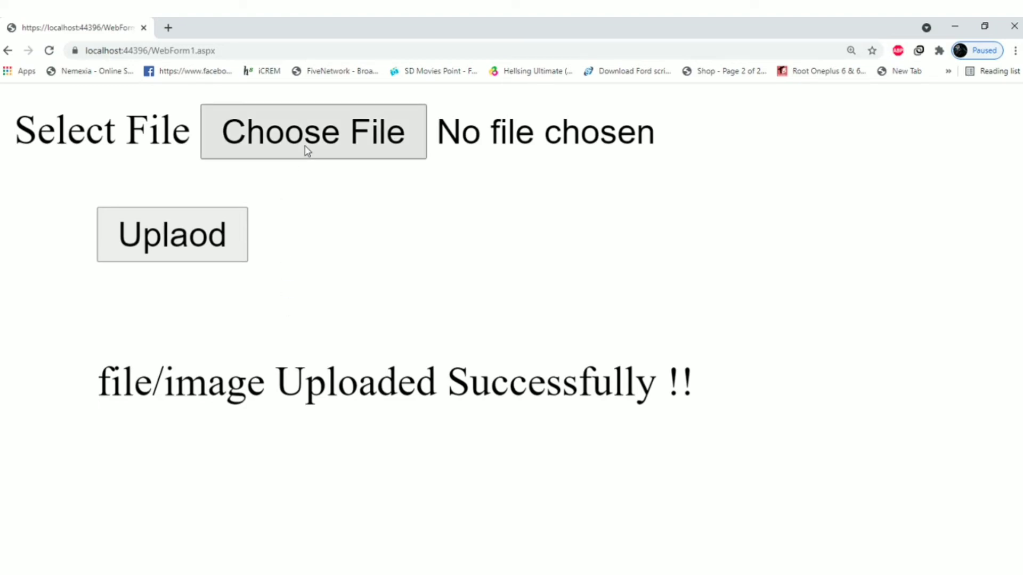
pyautogui.moveTo(345, 146)
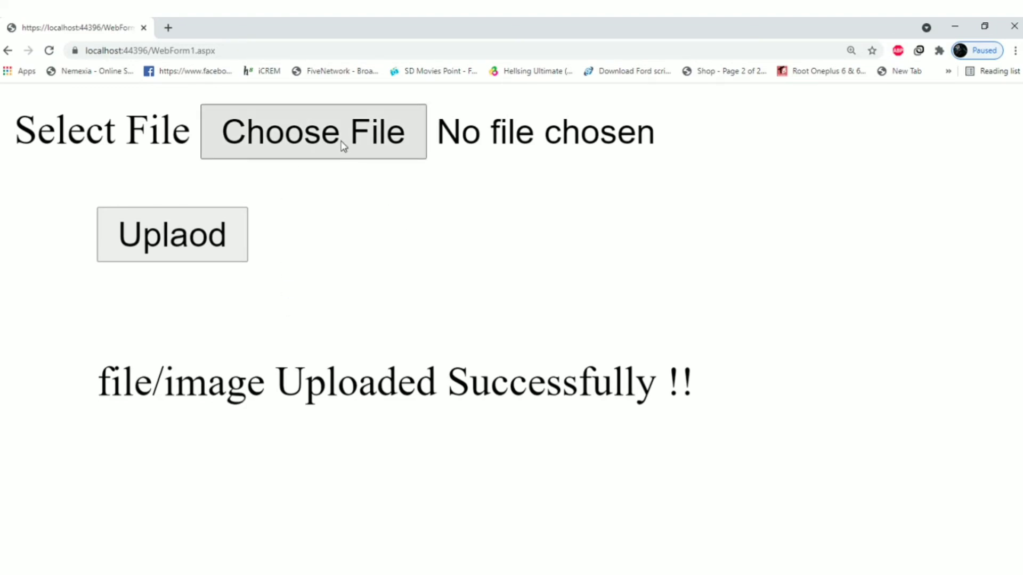
pyautogui.click(312, 133)
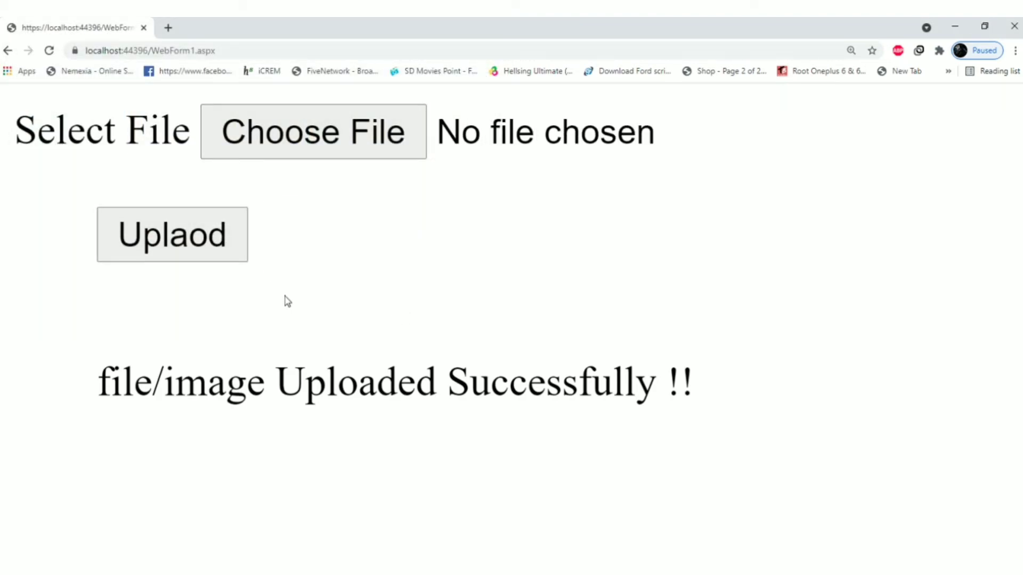
pyautogui.moveTo(400, 289)
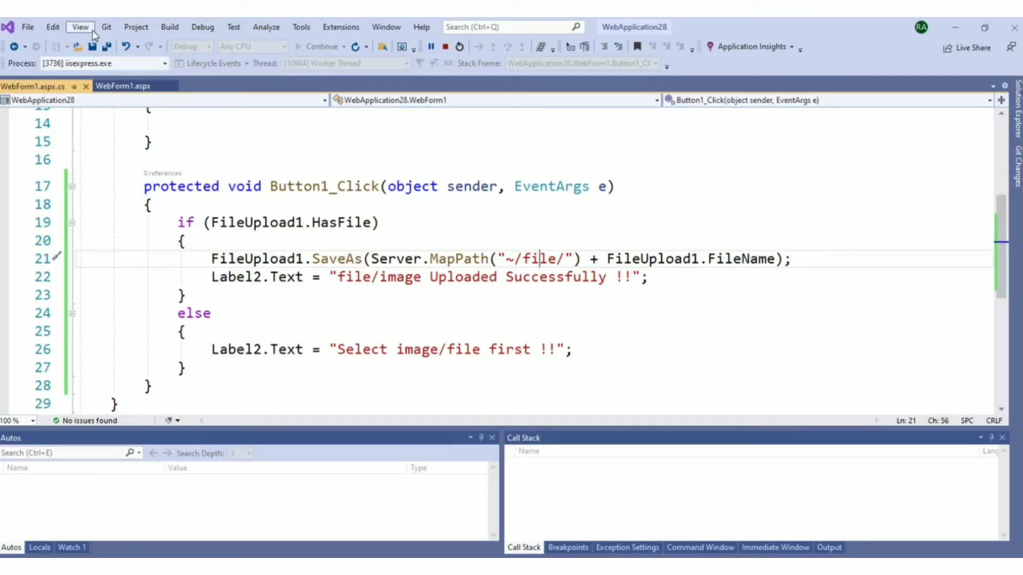
# - Open the 'file' folder in File Explorer to confirm the uploaded computer and demo files
pyautogui.click(79, 26)
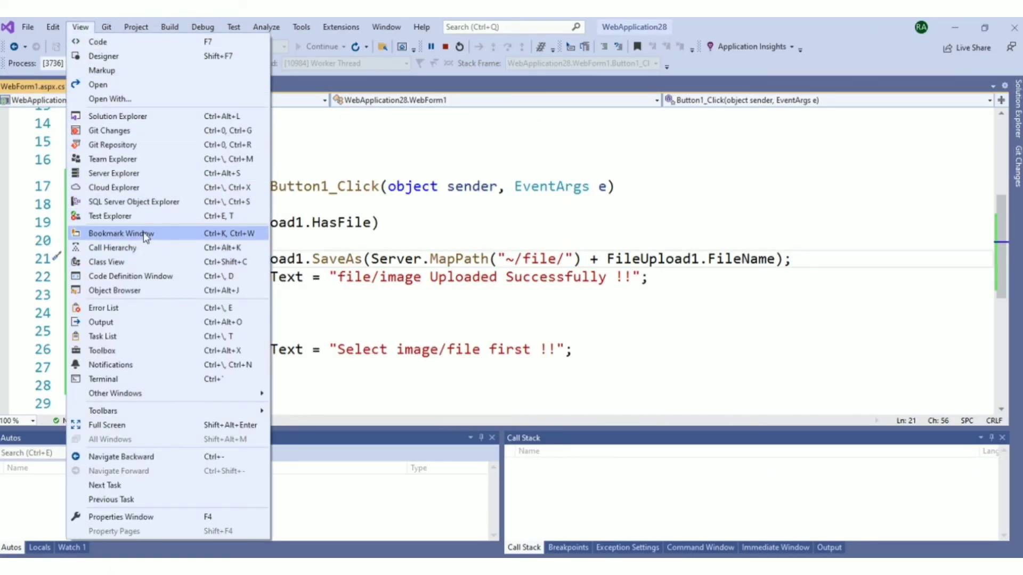
pyautogui.click(119, 116)
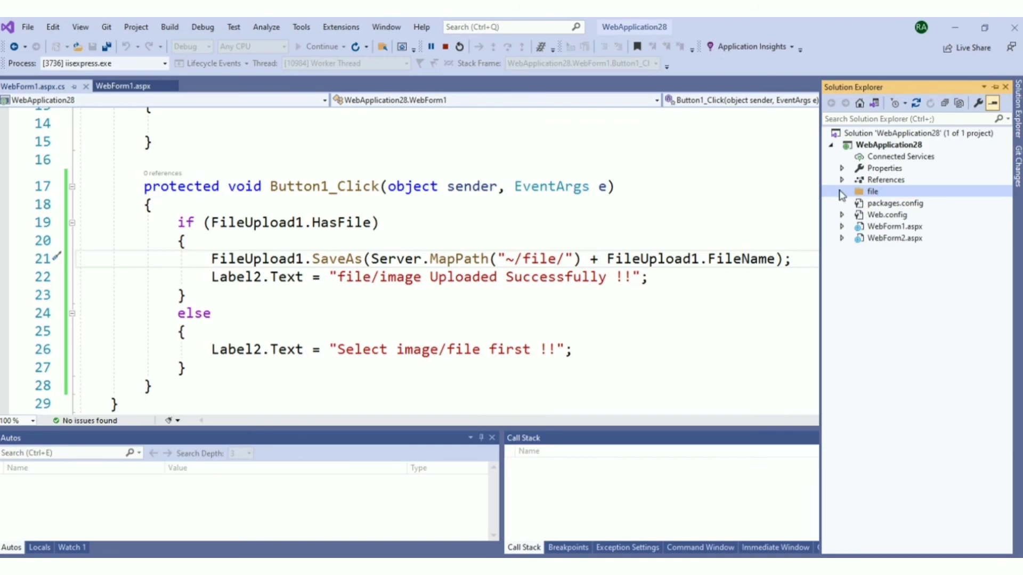
pyautogui.rightClick(873, 191)
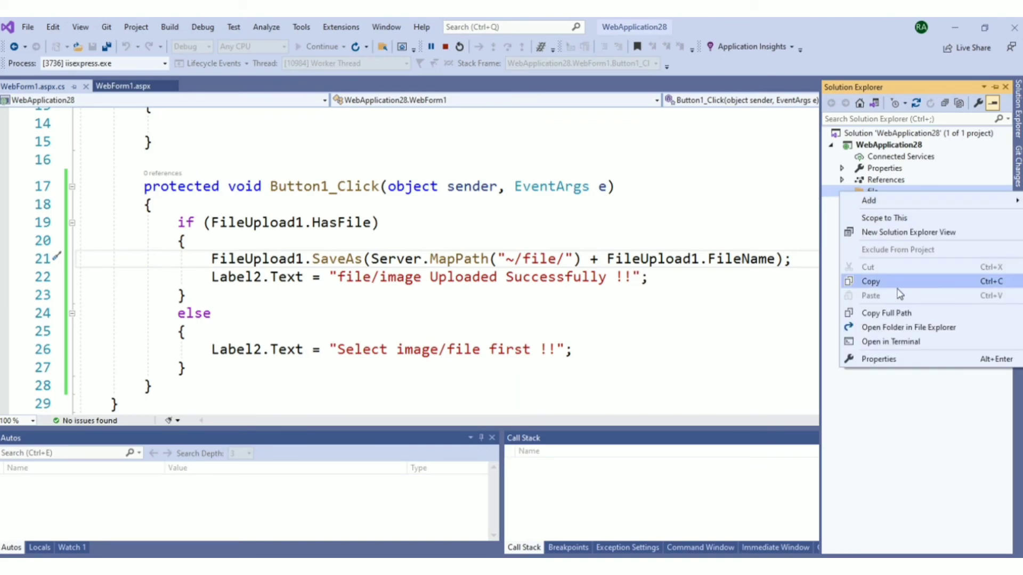
pyautogui.moveTo(903, 327)
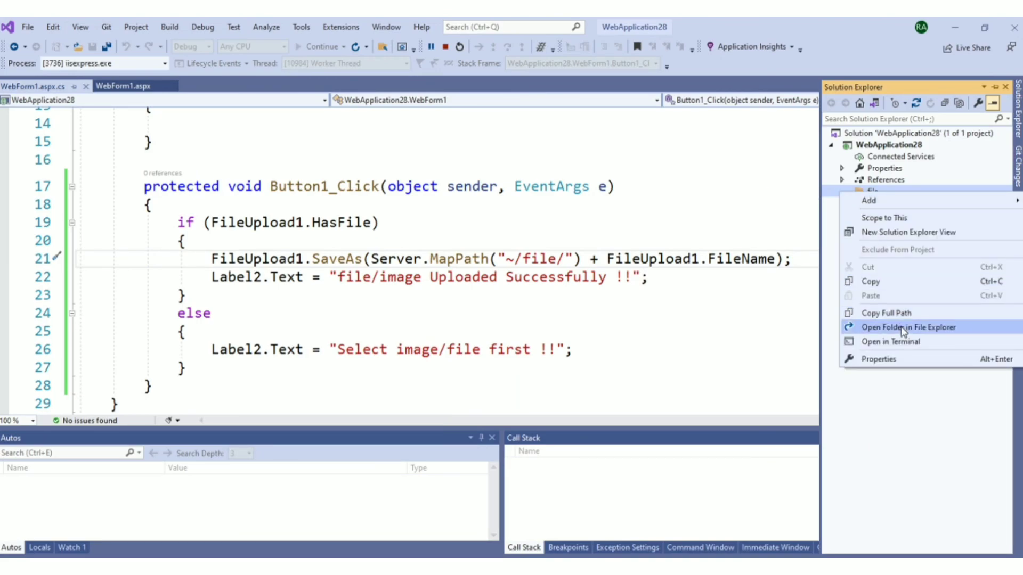
pyautogui.click(910, 327)
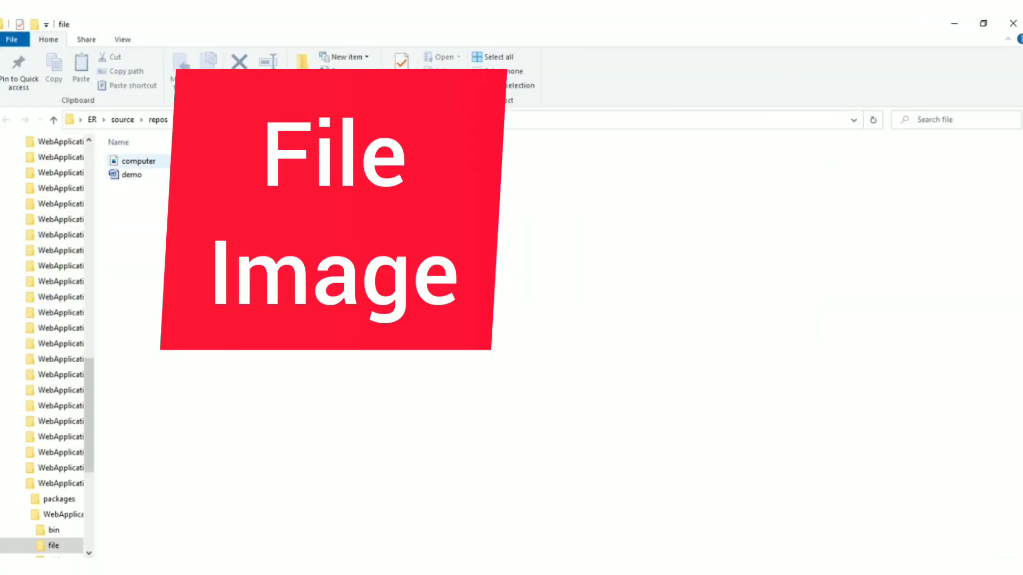
pyautogui.moveTo(156, 171)
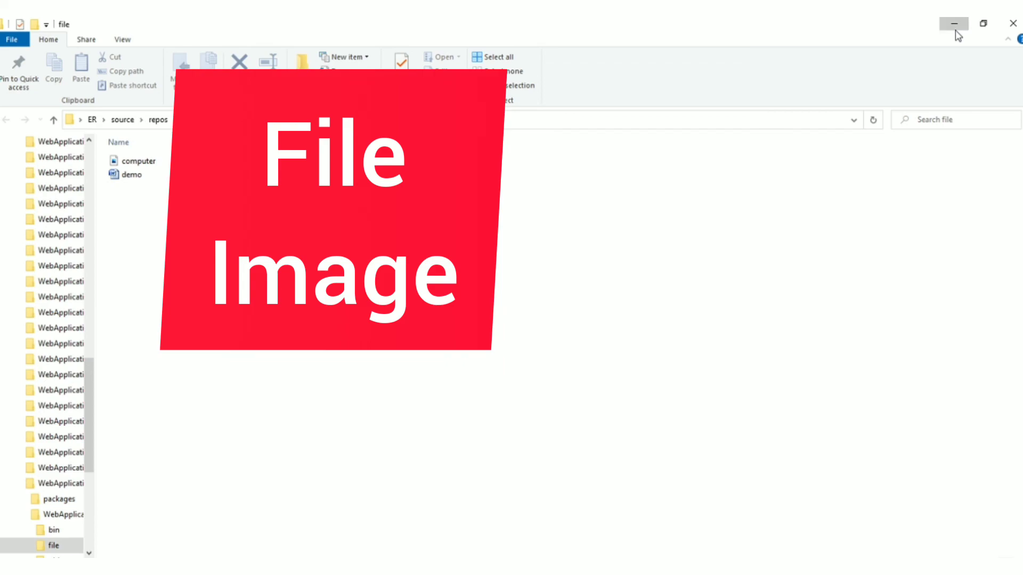
pyautogui.click(953, 23)
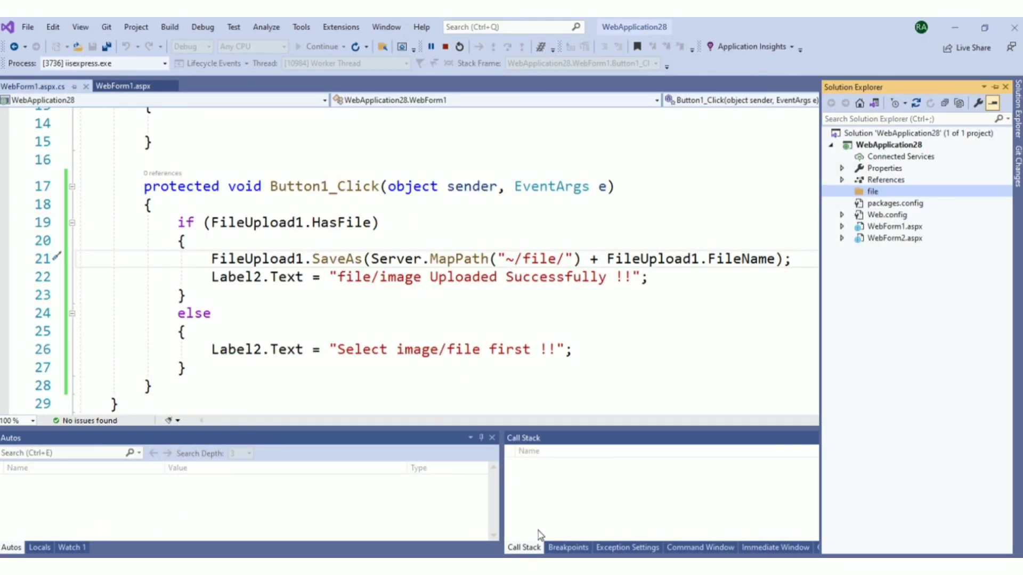